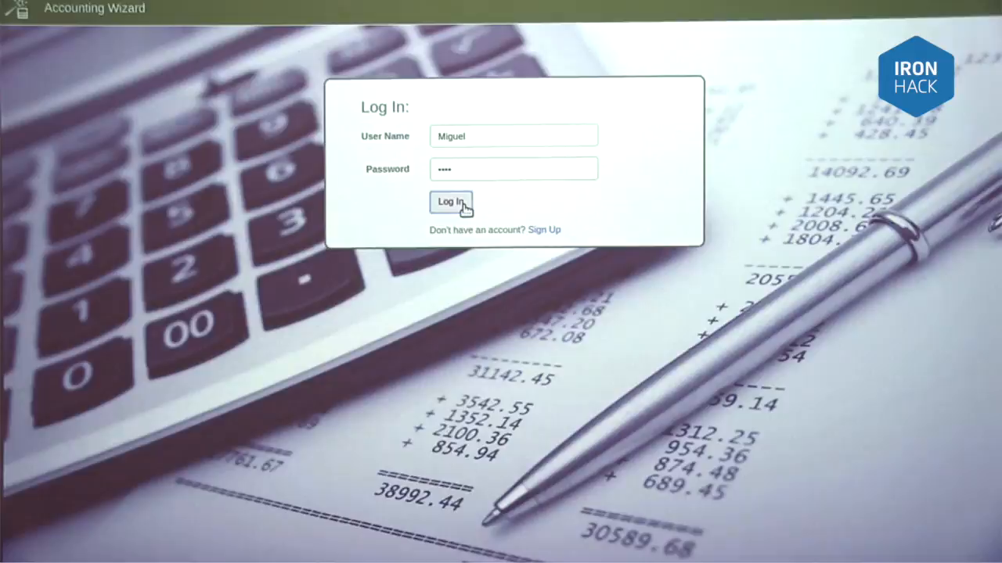
Step: Sign in to Accounting Wizard as Miguel with the entered credentials
{"action": "left_click", "coordinate": [450, 202]}
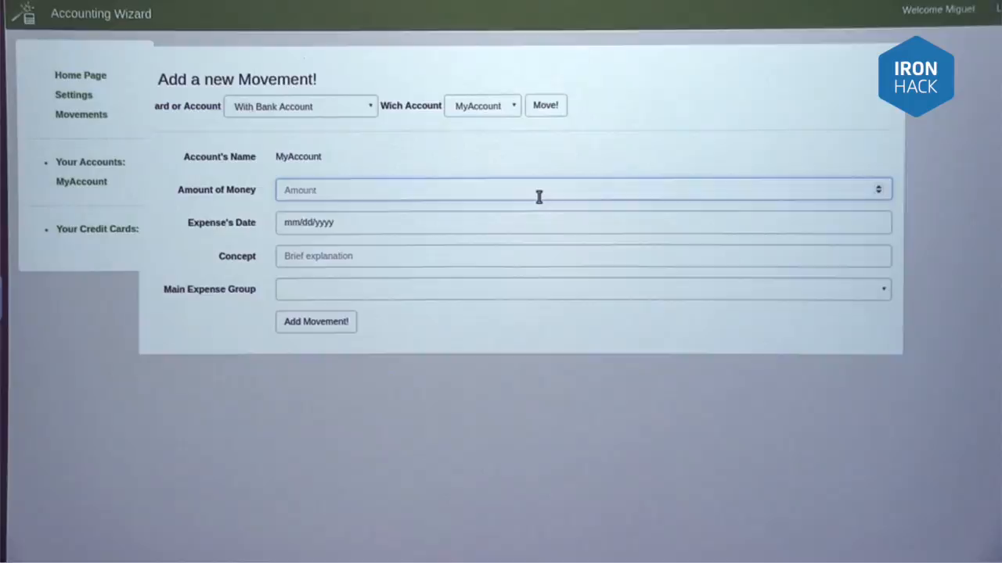
Step: Add a 1000 expense dated 03/10/2017, concept asdf, under Proffesional Expenses for MyAccount
{"action": "type", "text": "1000"}
{"action": "left_click", "coordinate": [583, 222]}
{"action": "type", "text": "03/10/2017"}
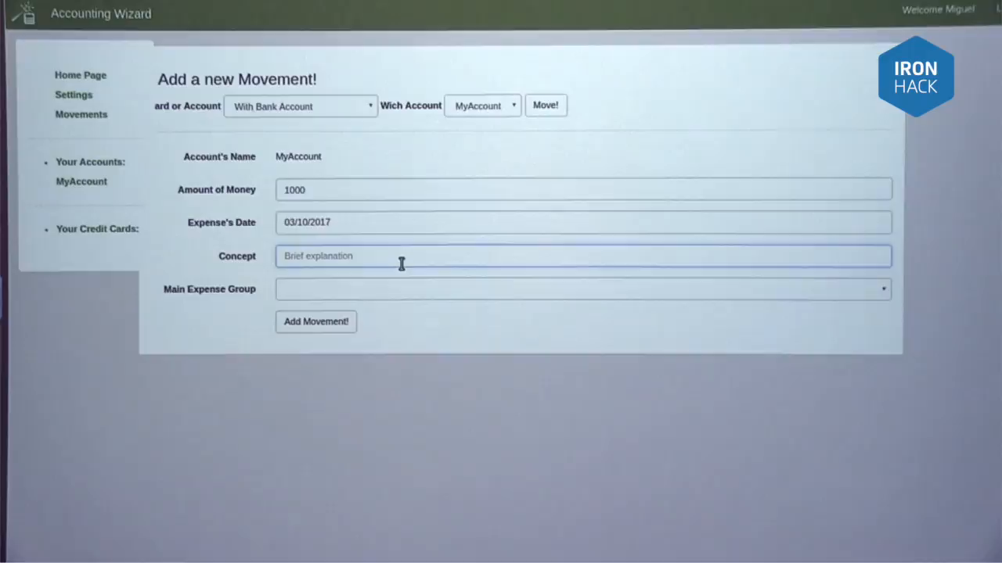
{"action": "left_click", "coordinate": [582, 288]}
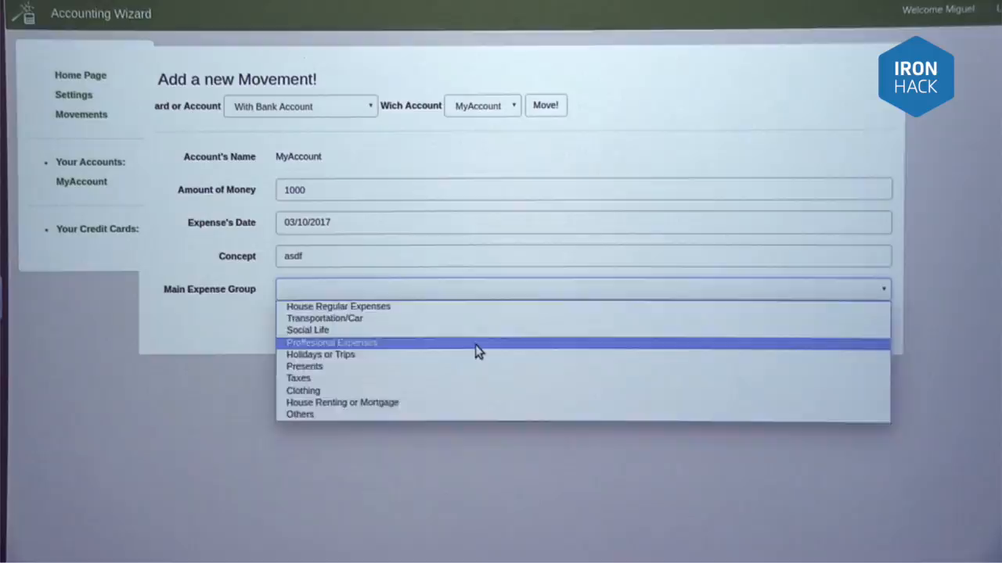
{"action": "left_click", "coordinate": [332, 343]}
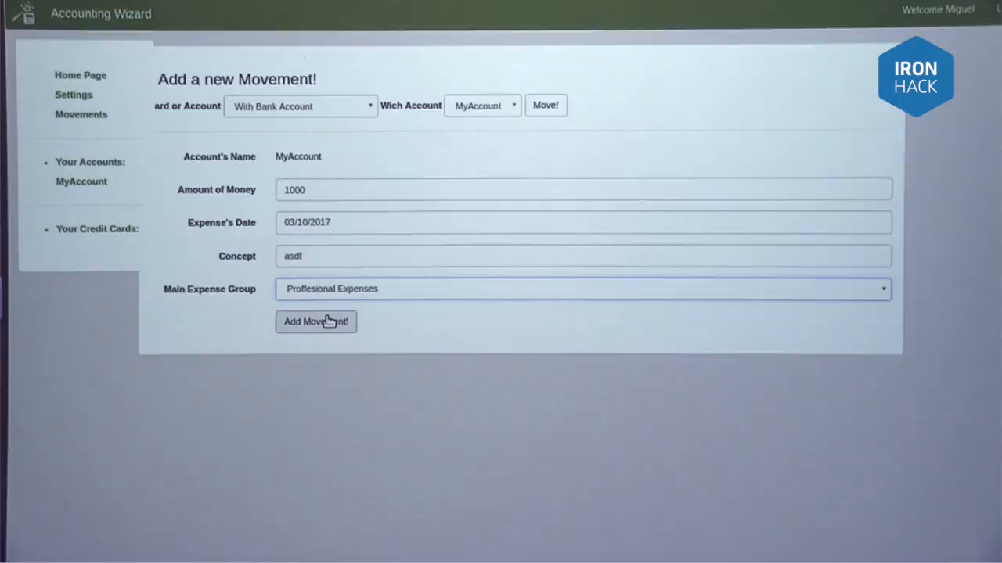
{"action": "left_click", "coordinate": [316, 323]}
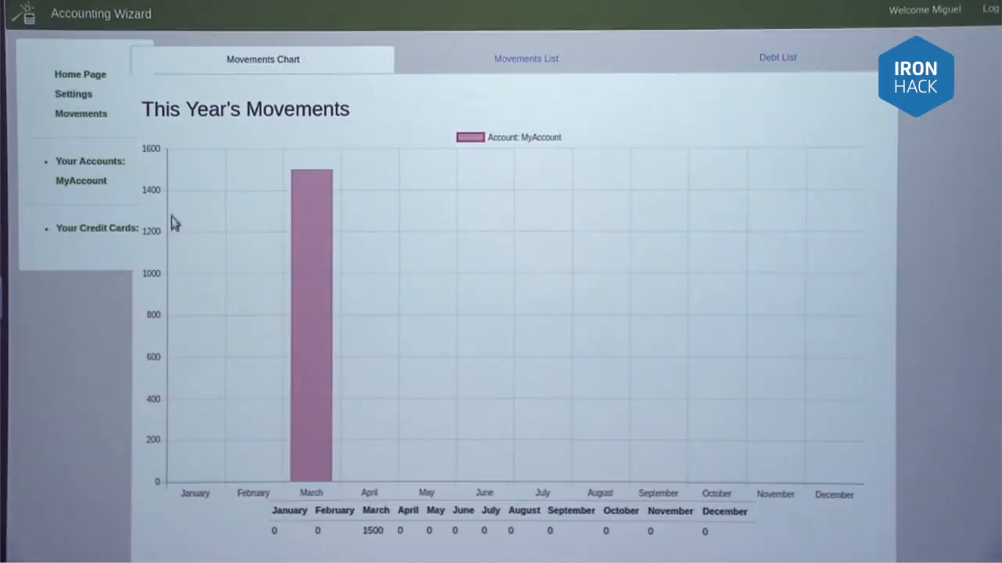
{"action": "mouse_move", "coordinate": [327, 238]}
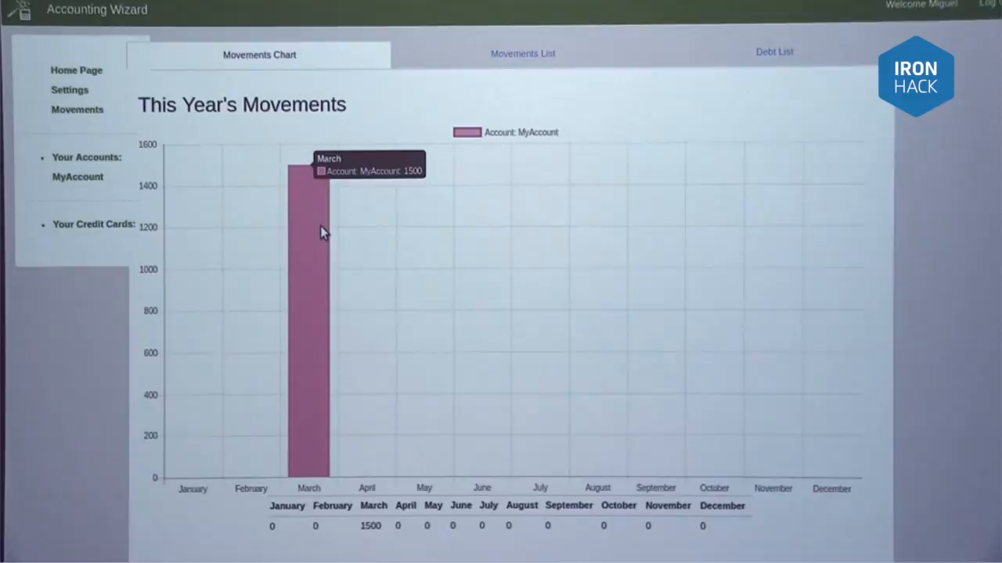
Step: Show the March bar's 1500 total for MyAccount in This Year's Movements chart
{"action": "left_click", "coordinate": [522, 53]}
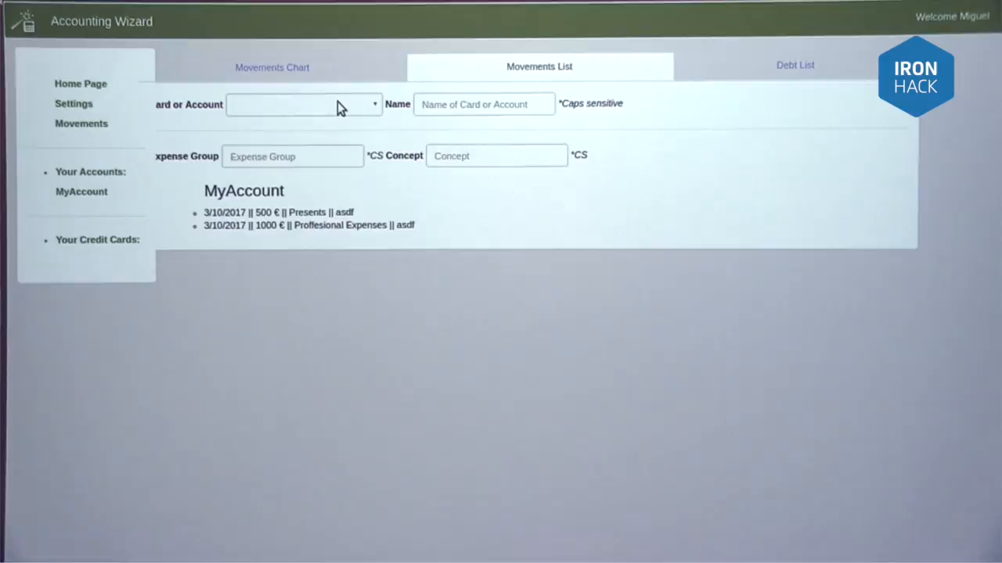
Step: Choose the card or account filter on the Movements List for MyAccount's March entries
{"action": "left_click", "coordinate": [72, 104]}
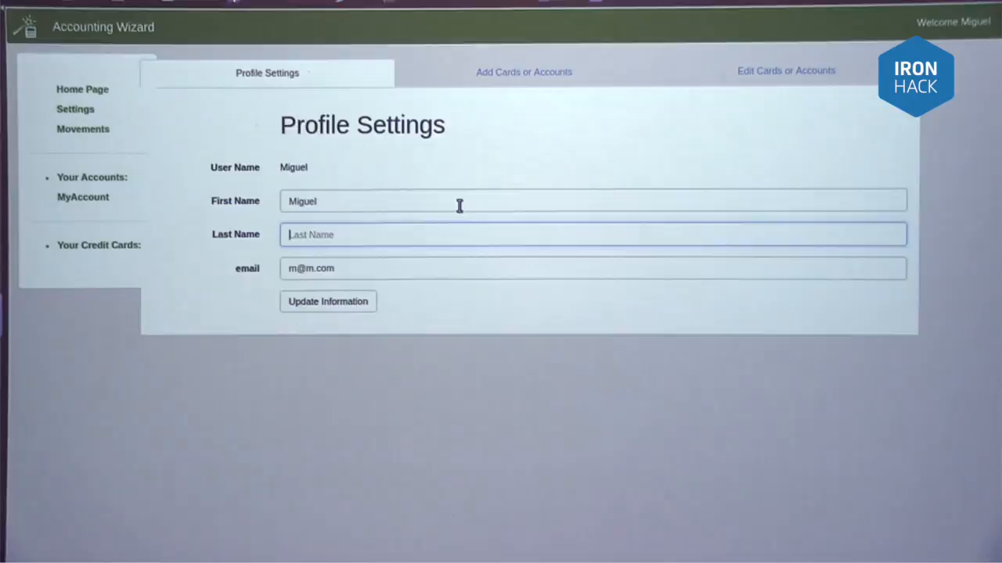
Step: Set the profile last name to Pas and go to the cards and accounts editing page for MyAccount
{"action": "type", "text": "Pas"}
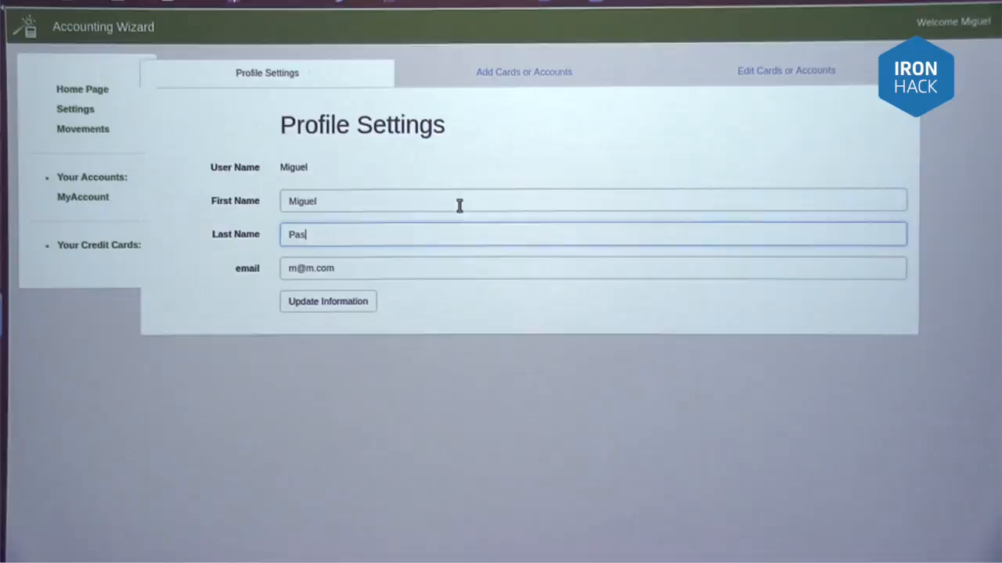
{"action": "left_click", "coordinate": [327, 301]}
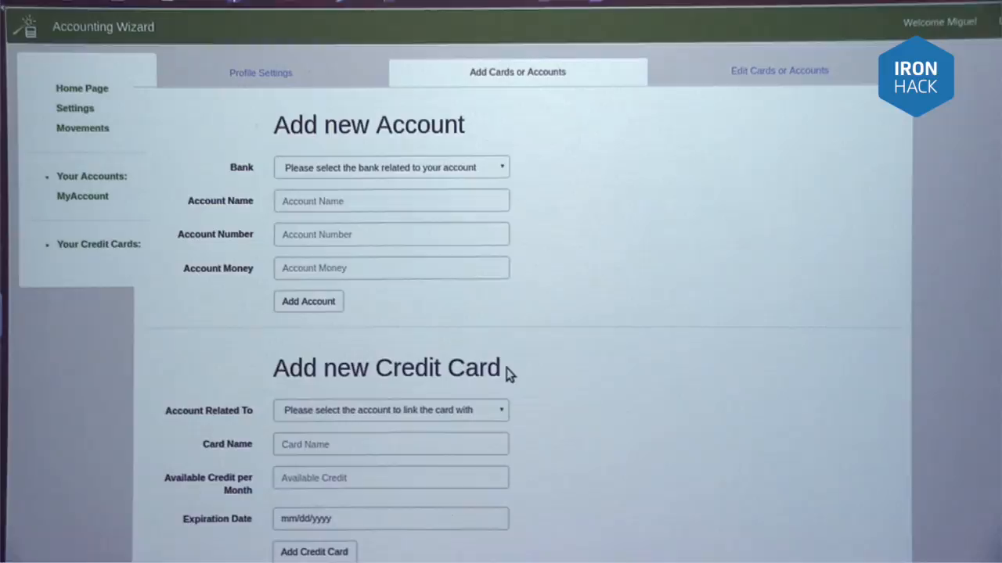
{"action": "left_click", "coordinate": [779, 70]}
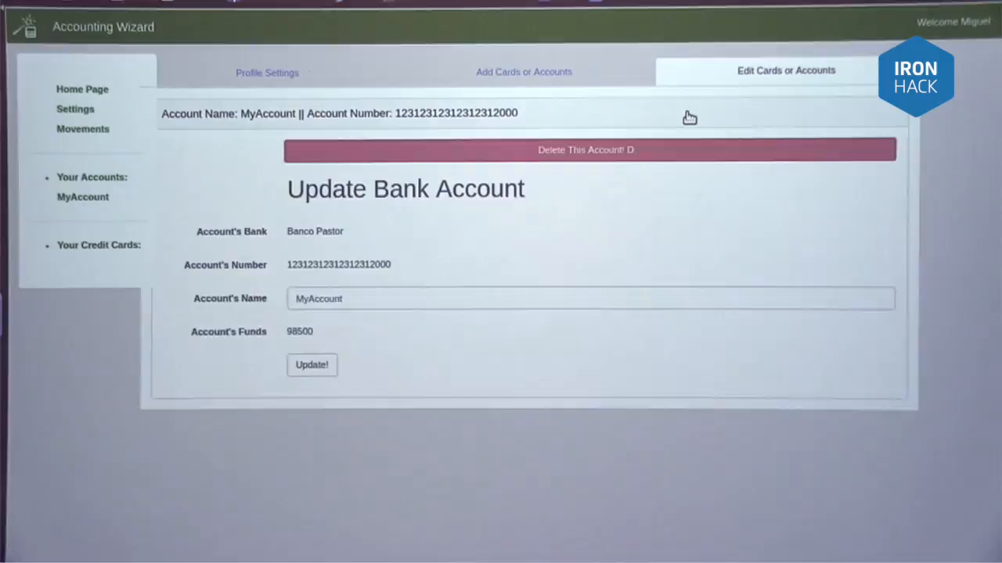
{"action": "left_click", "coordinate": [516, 72]}
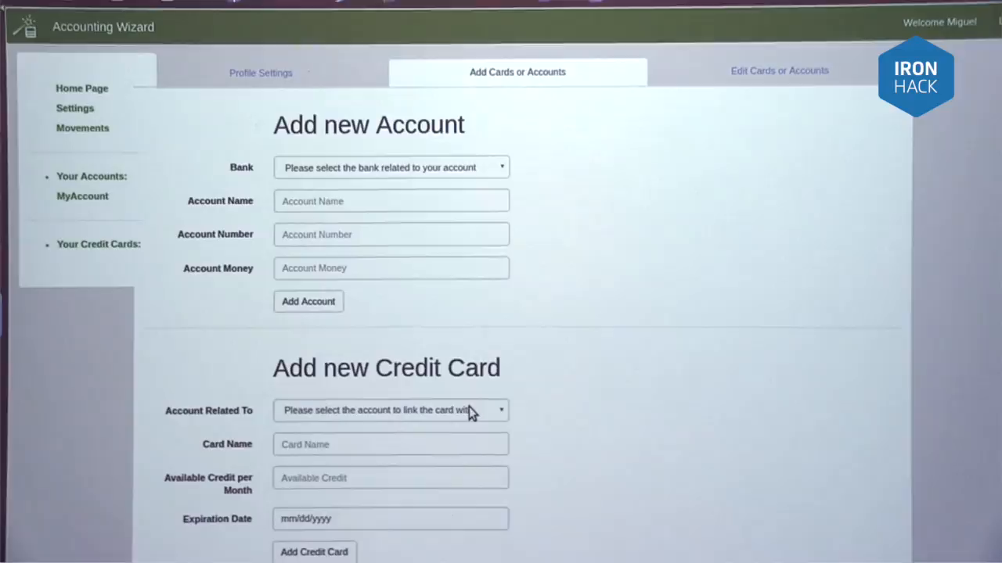
{"action": "left_click", "coordinate": [390, 410]}
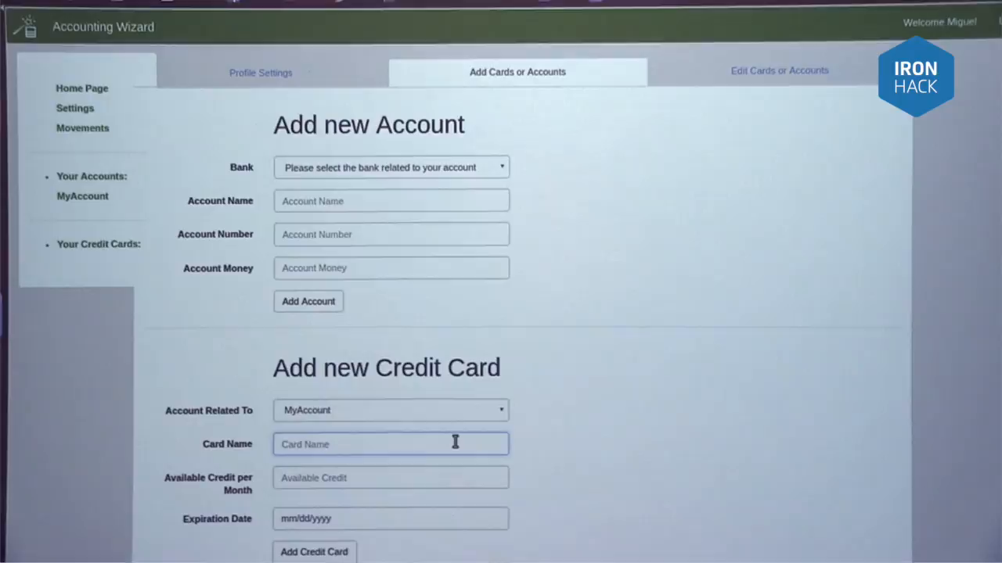
Step: Name the new credit card MyCard, linked to MyAccount, ready for its monthly credit
{"action": "type", "text": "MyCard"}
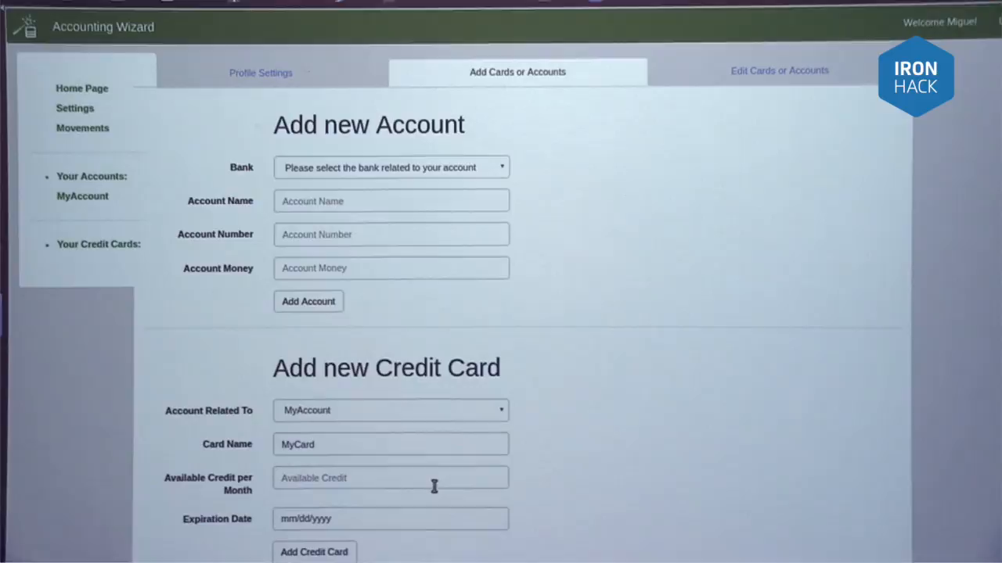
{"action": "left_click", "coordinate": [391, 479]}
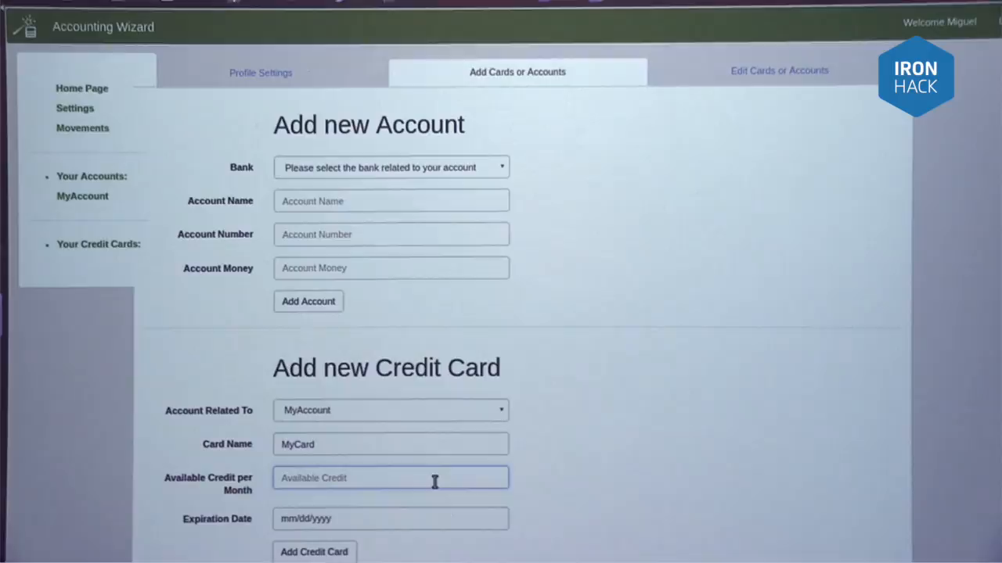